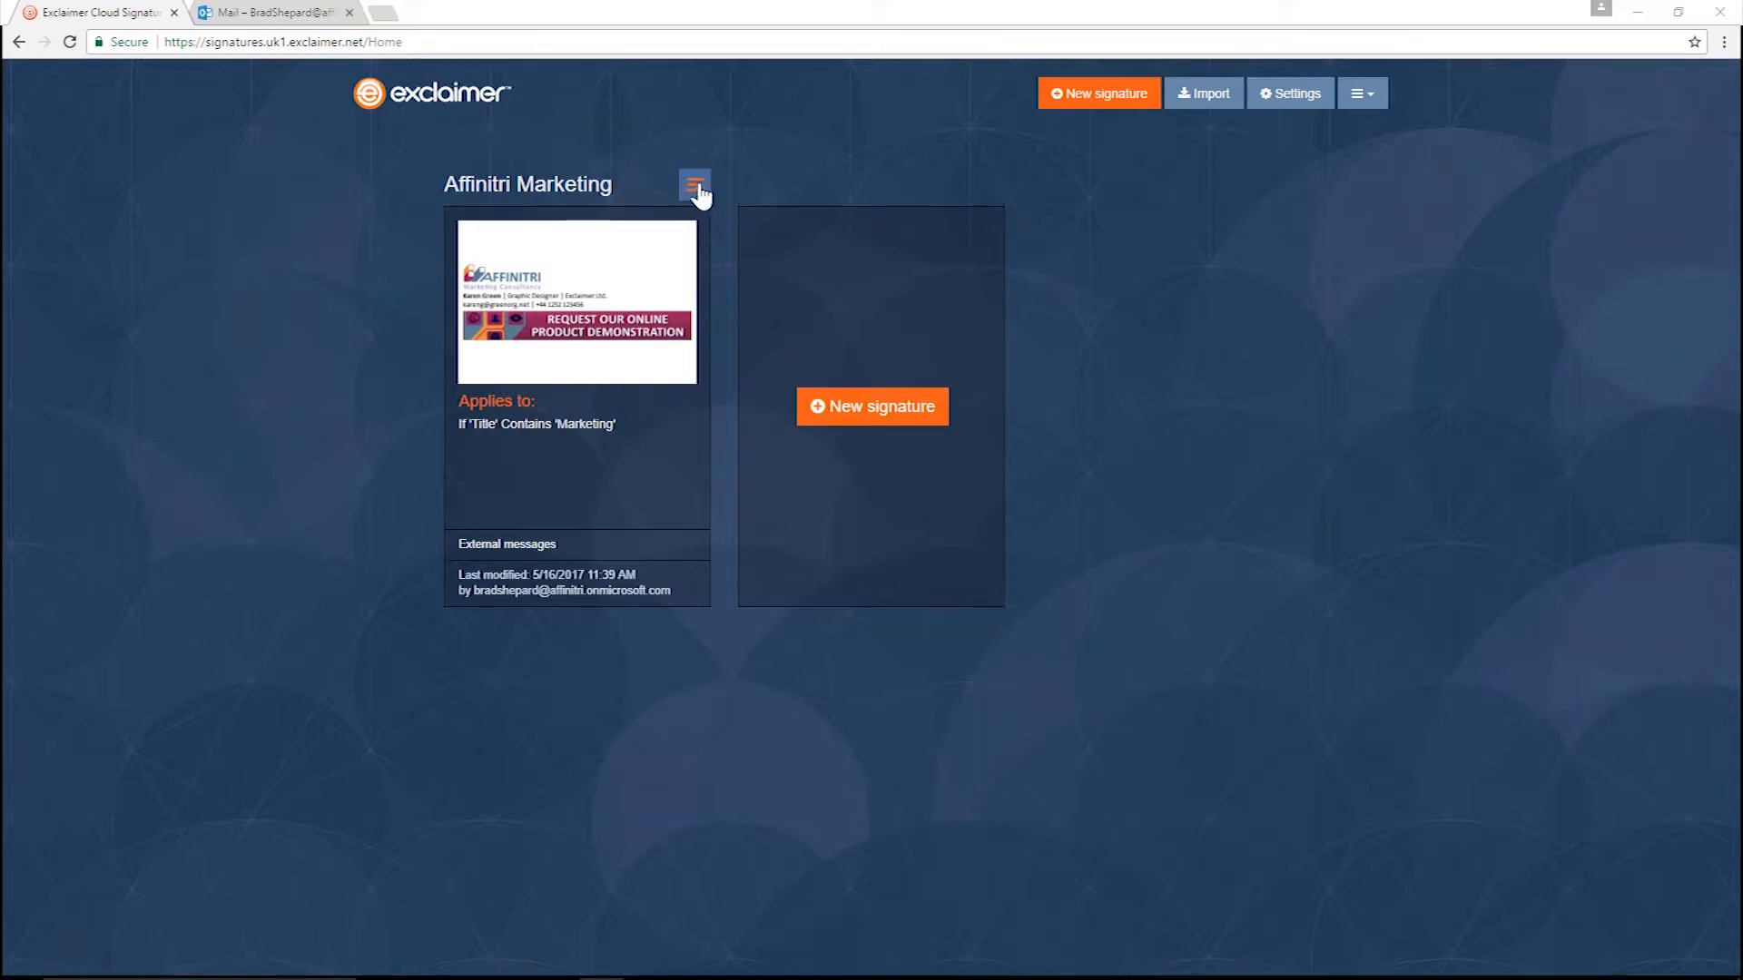
Open the Affinitri Marketing signature in the editor
{"action": "left_click", "coordinate": [695, 185]}
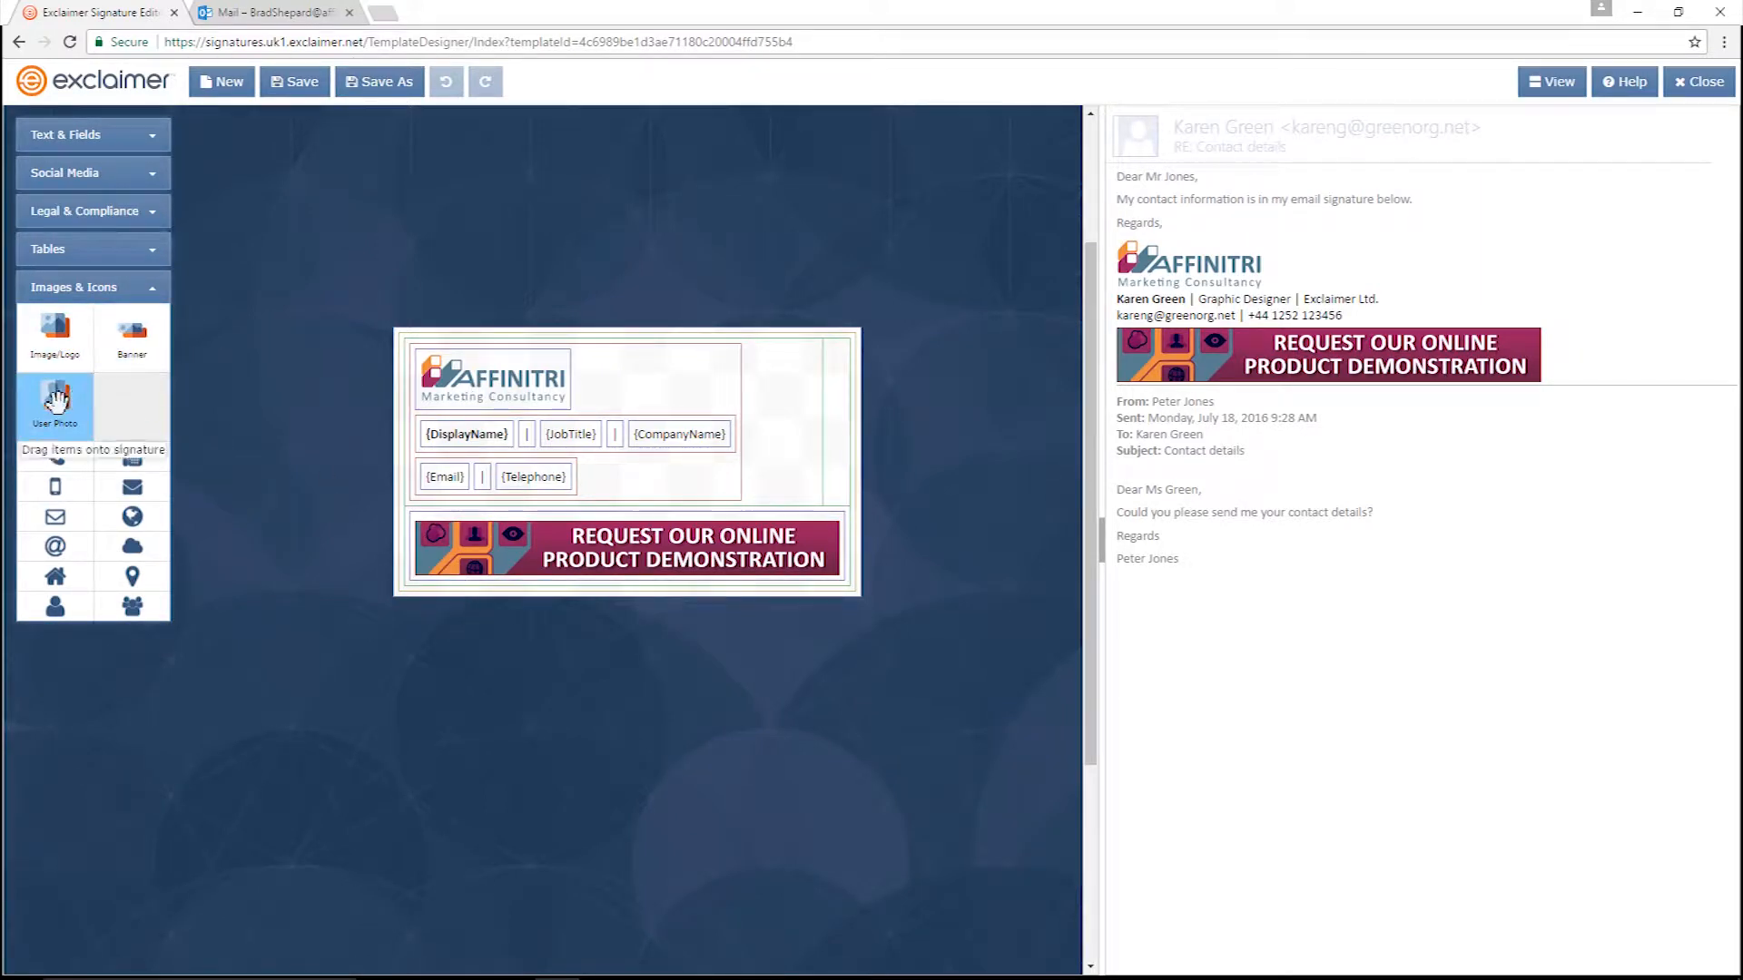
Place a User Photo element in the empty cell beside the logo and show its settings
{"action": "left_click_drag", "start_coordinate": [52, 399], "coordinate": [755, 477]}
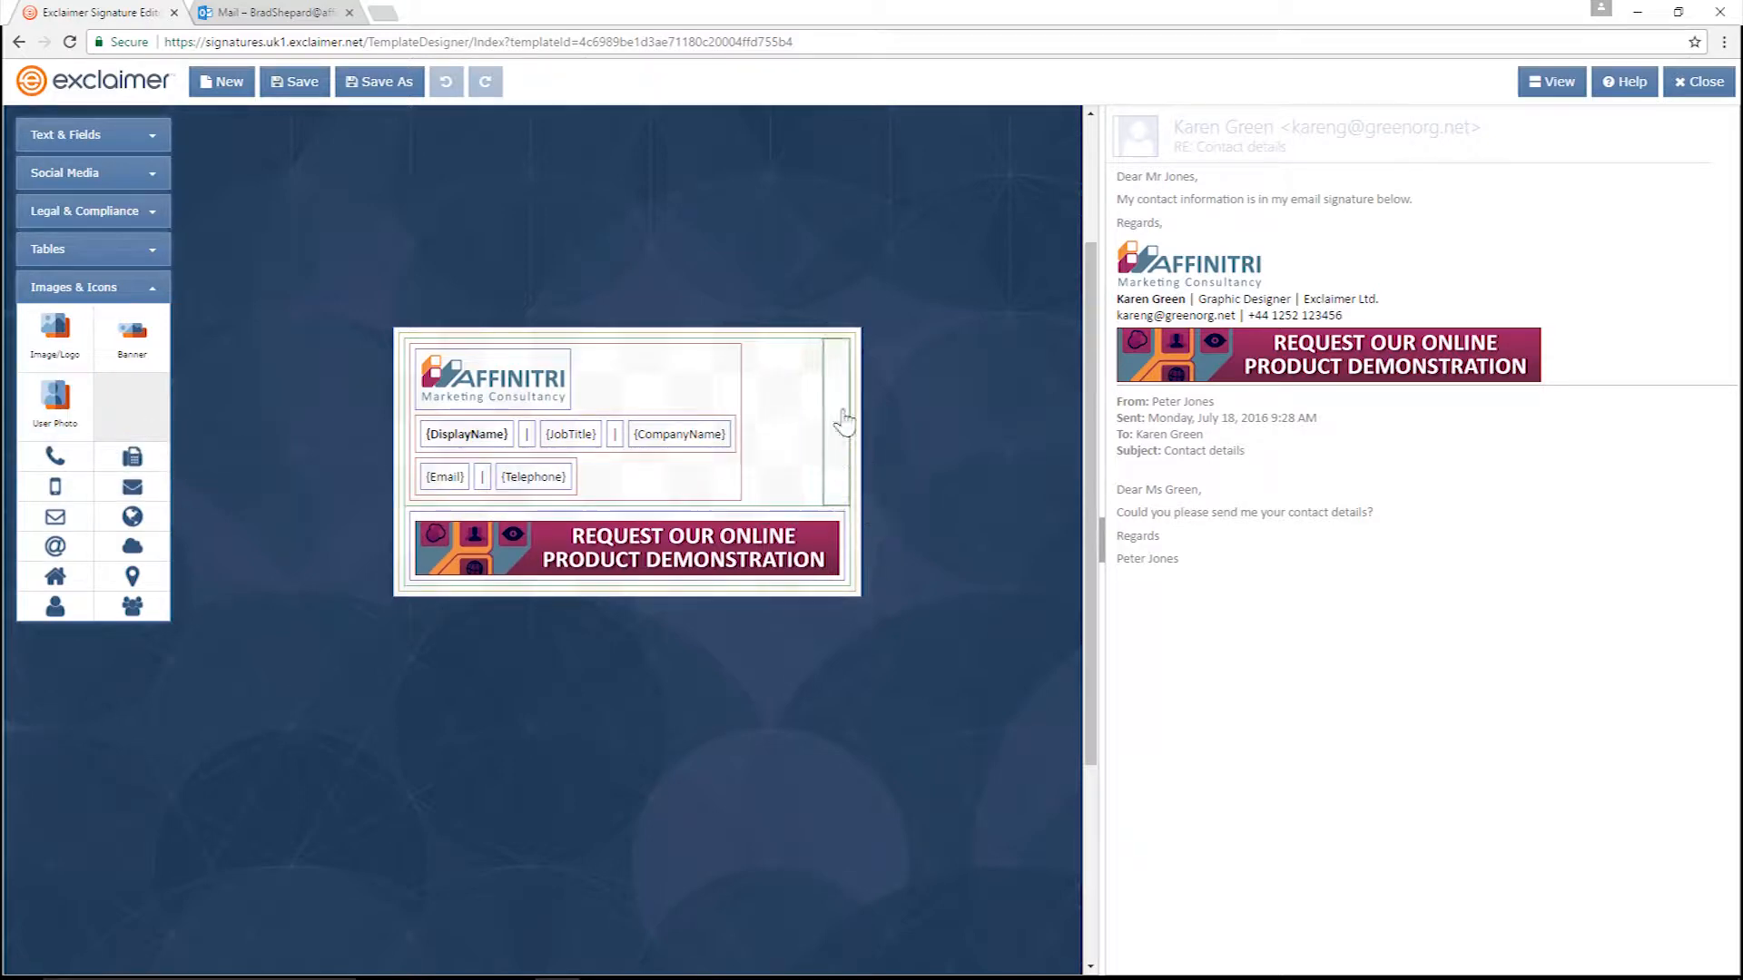
{"action": "left_click", "coordinate": [55, 400]}
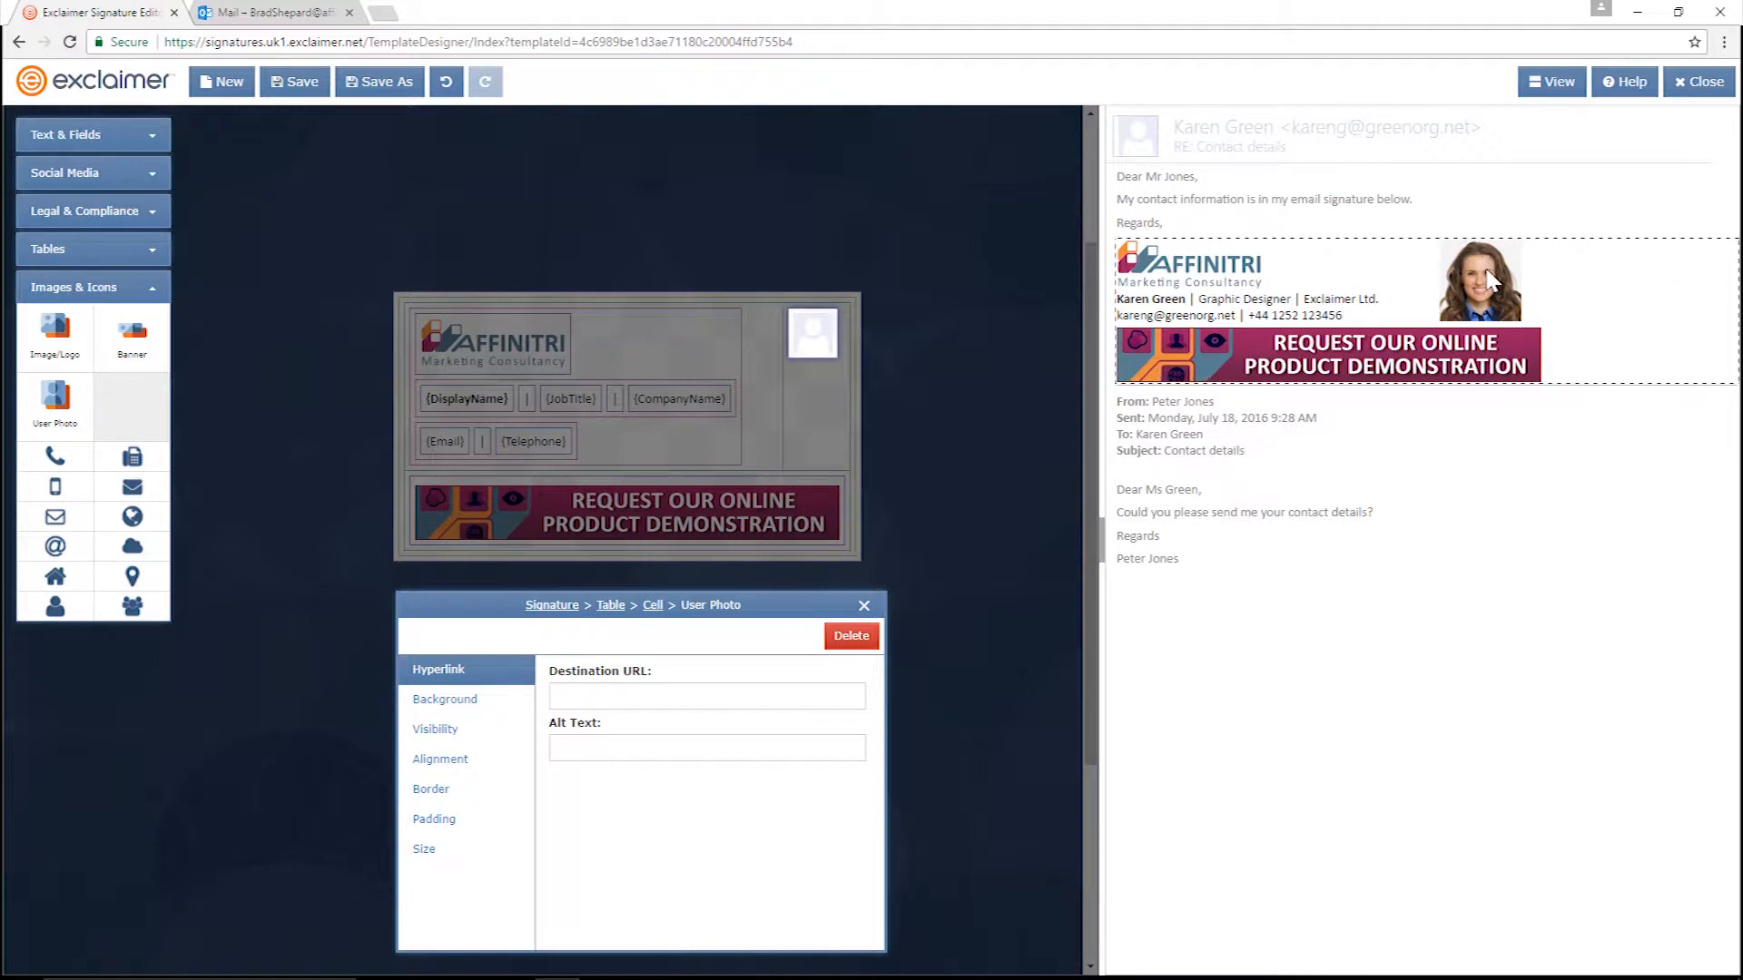
Keep 'Hide if User Photo was not uploaded' under Visibility and close the editor
{"action": "left_click", "coordinate": [436, 730]}
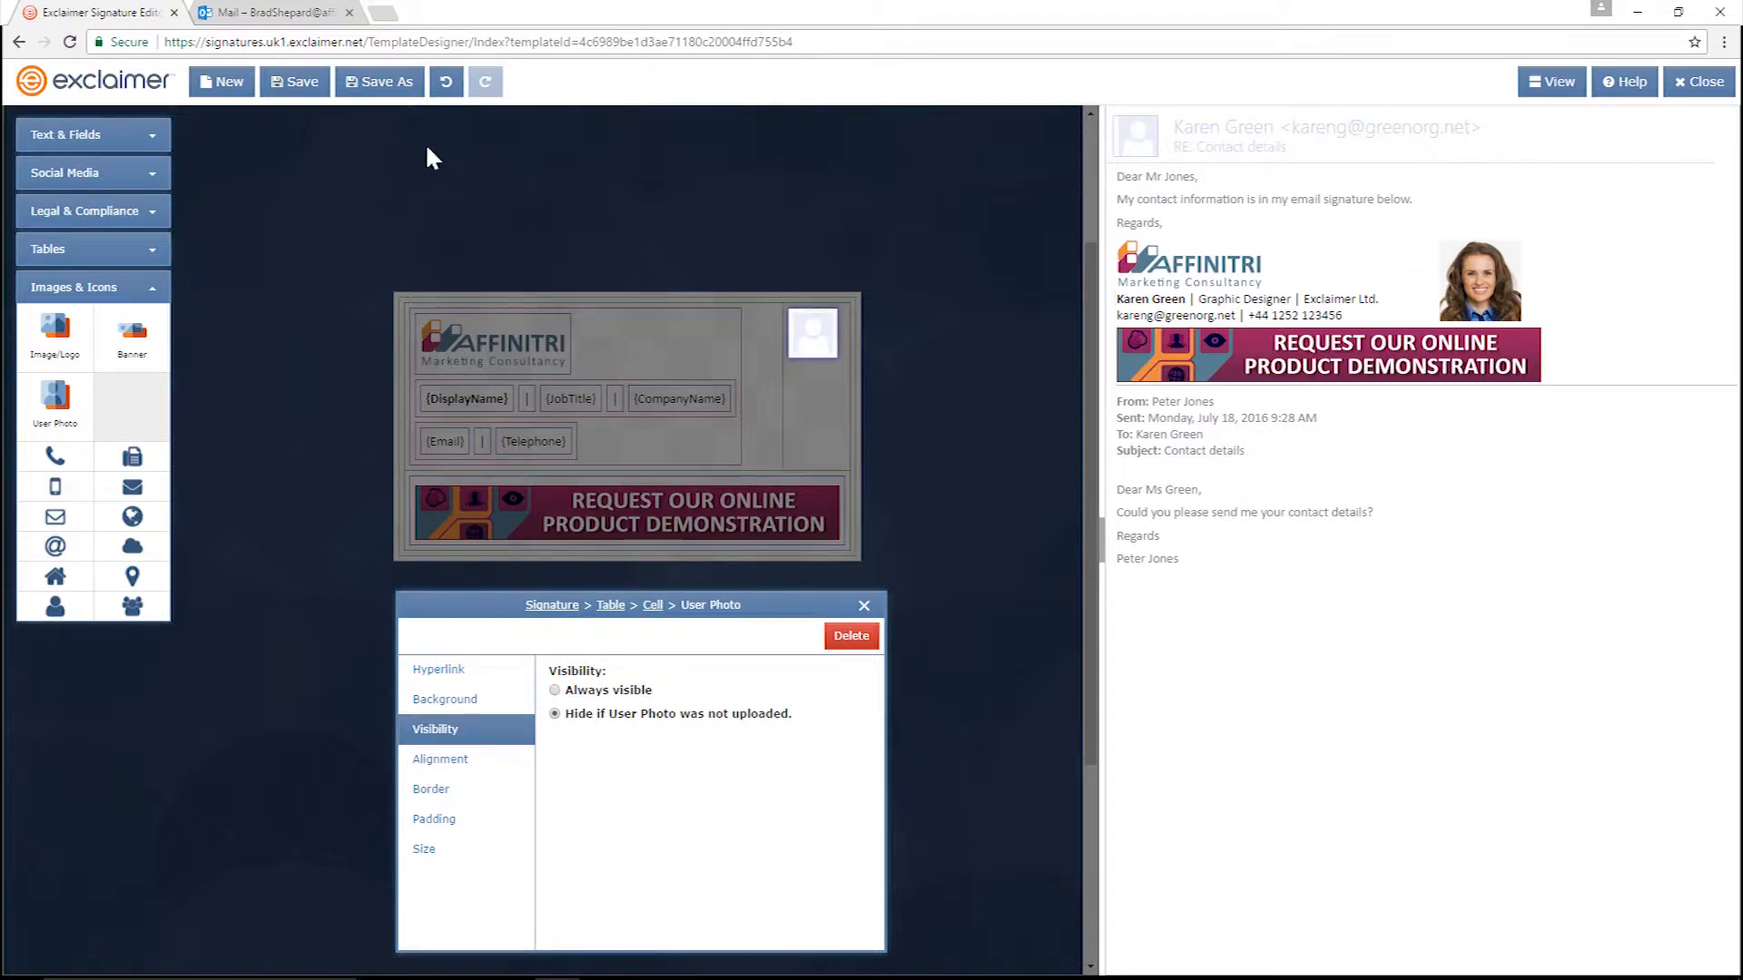
{"action": "mouse_move", "coordinate": [855, 541]}
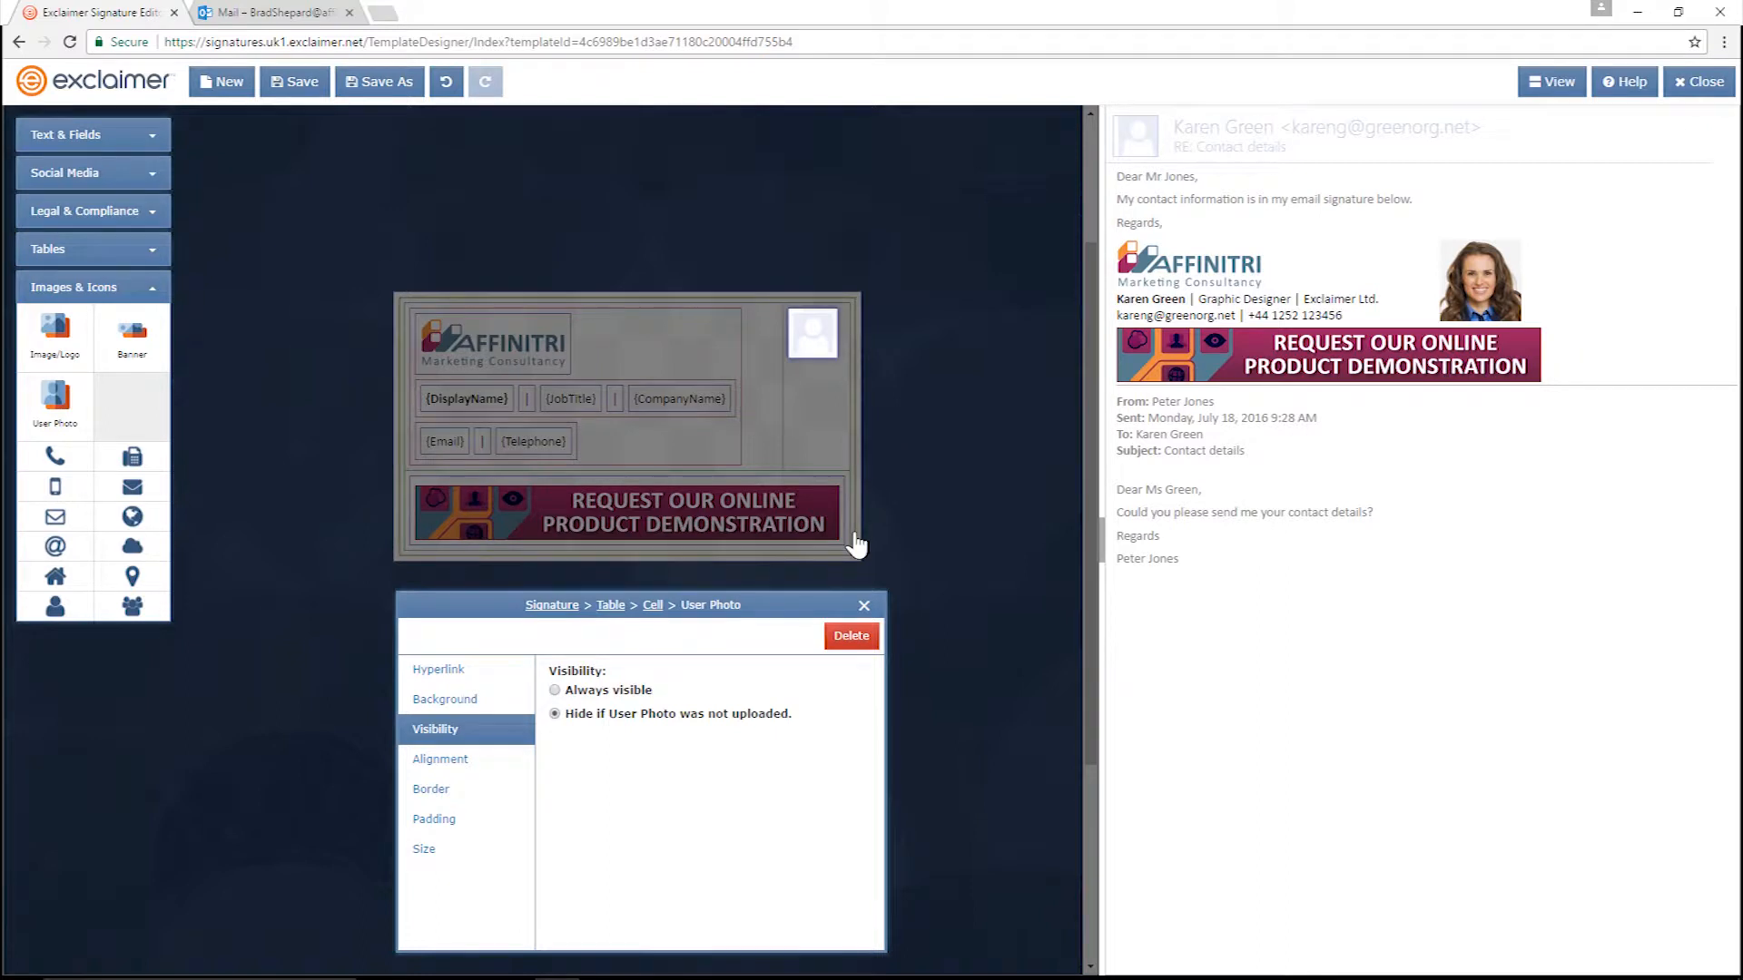
{"action": "left_click", "coordinate": [1697, 82]}
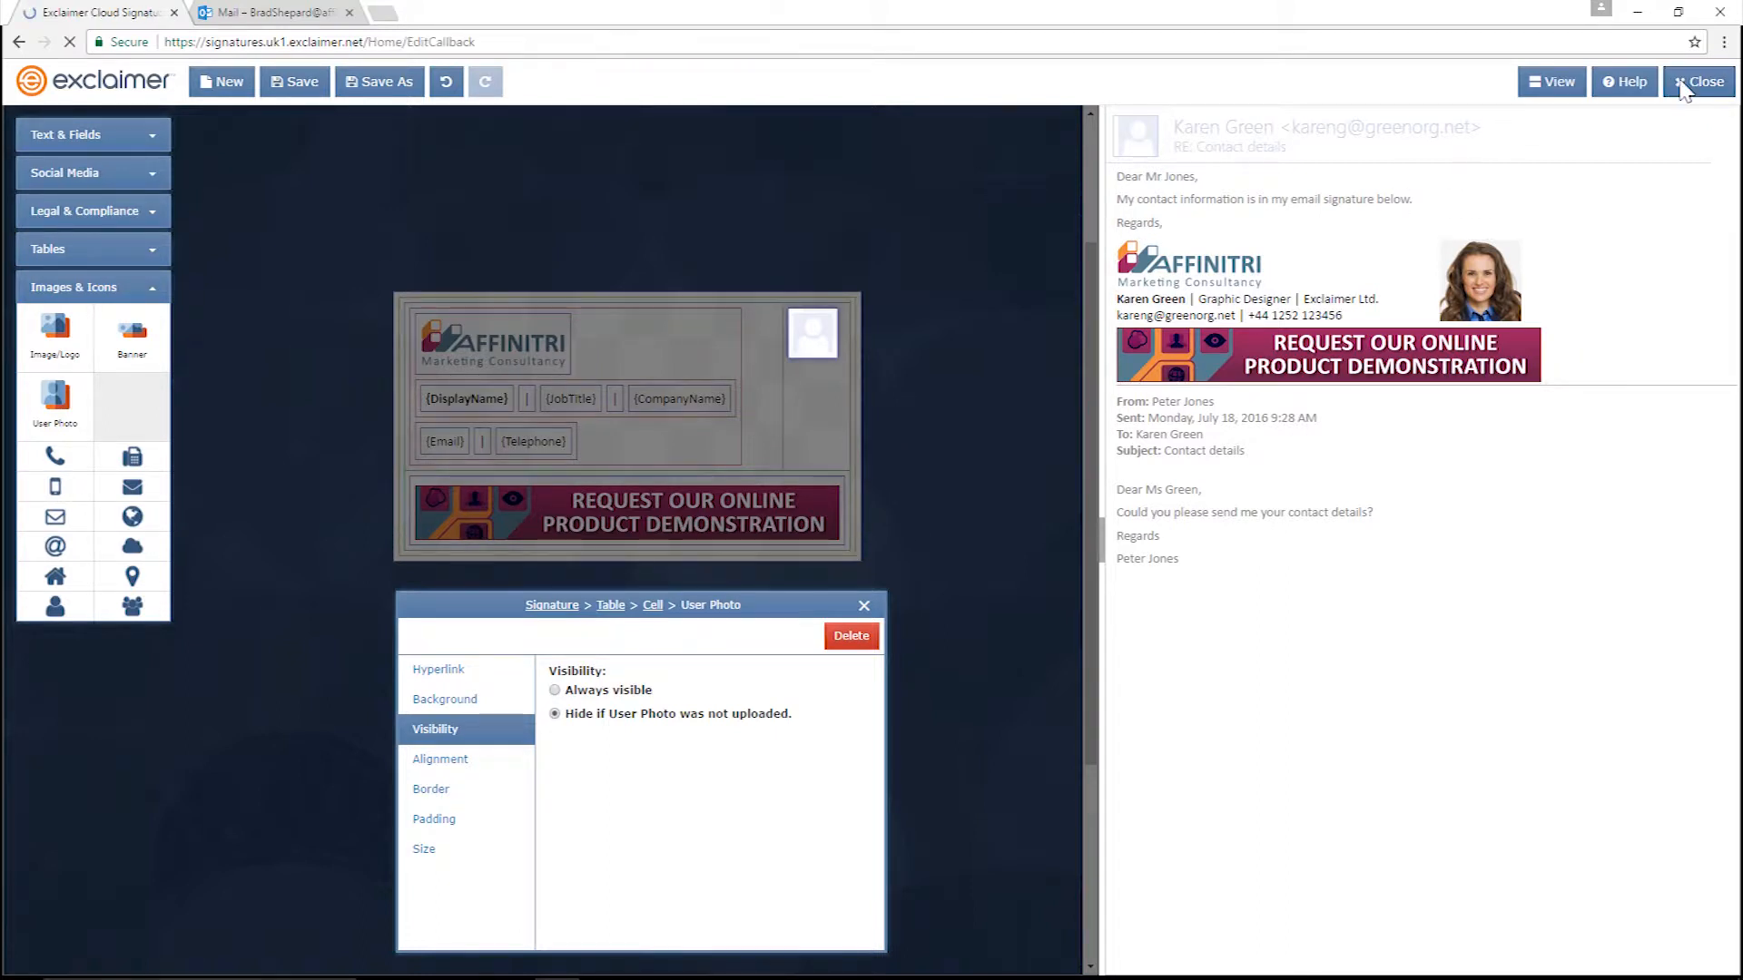
Navigate from the hamburger menu to the User Photos page
{"action": "left_click", "coordinate": [1706, 82]}
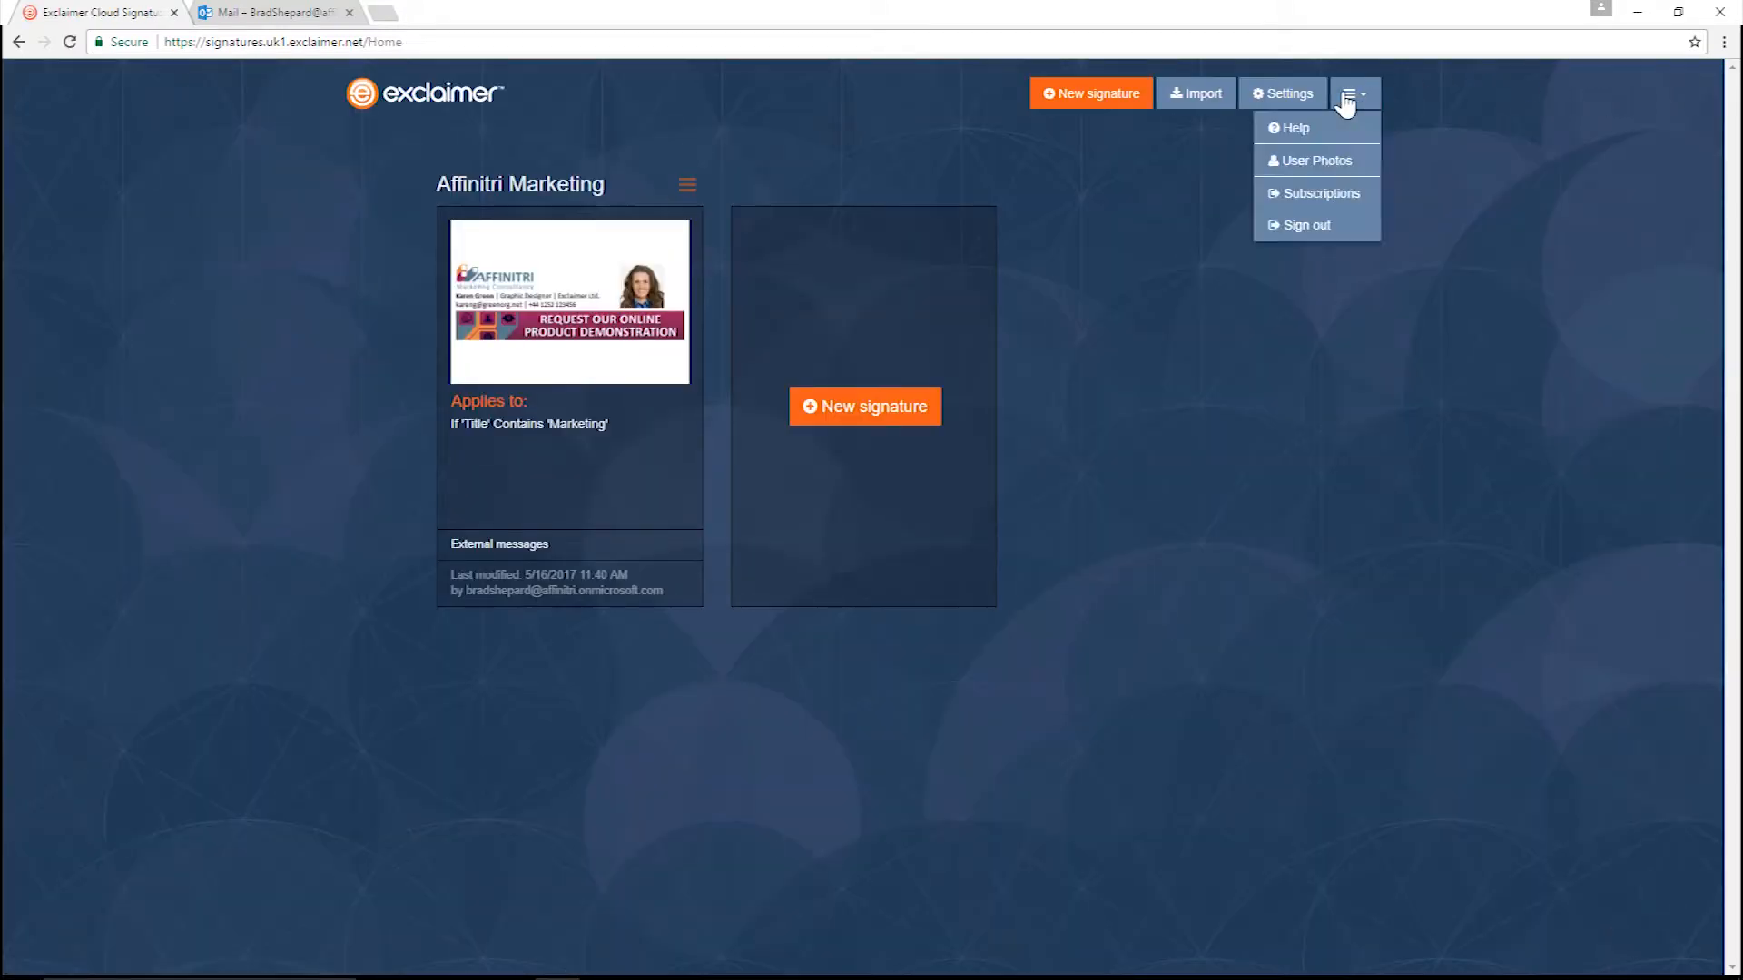
{"action": "mouse_move", "coordinate": [1330, 163]}
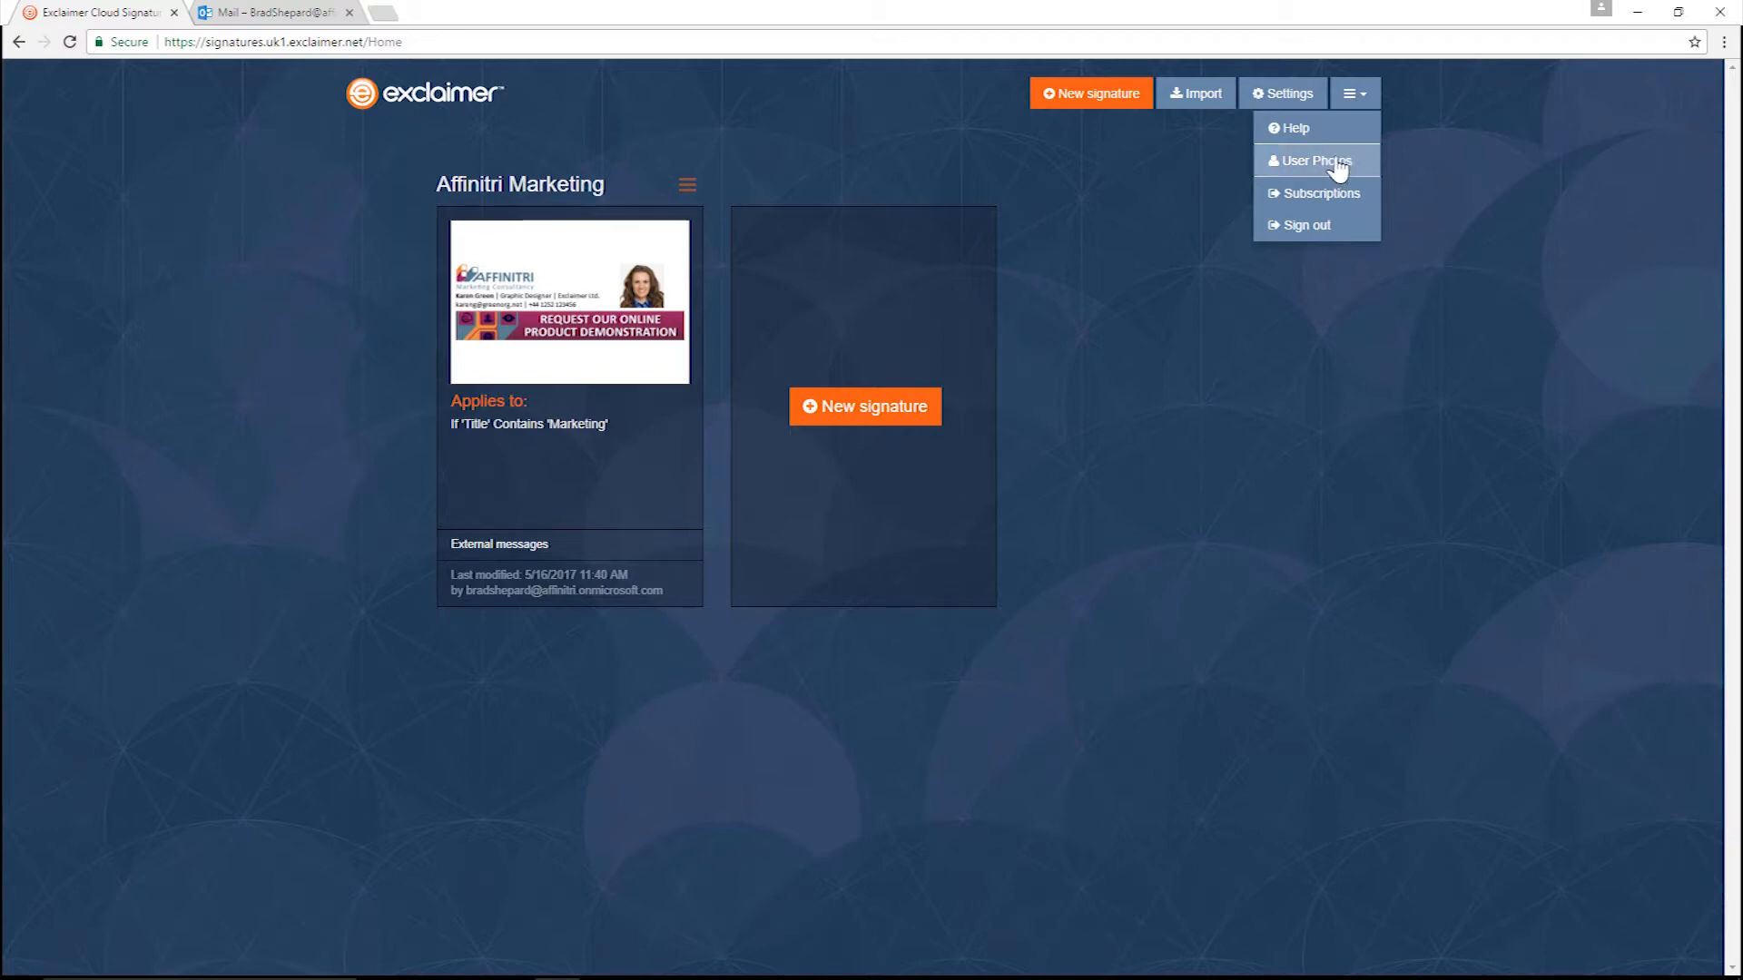
{"action": "left_click", "coordinate": [1316, 160]}
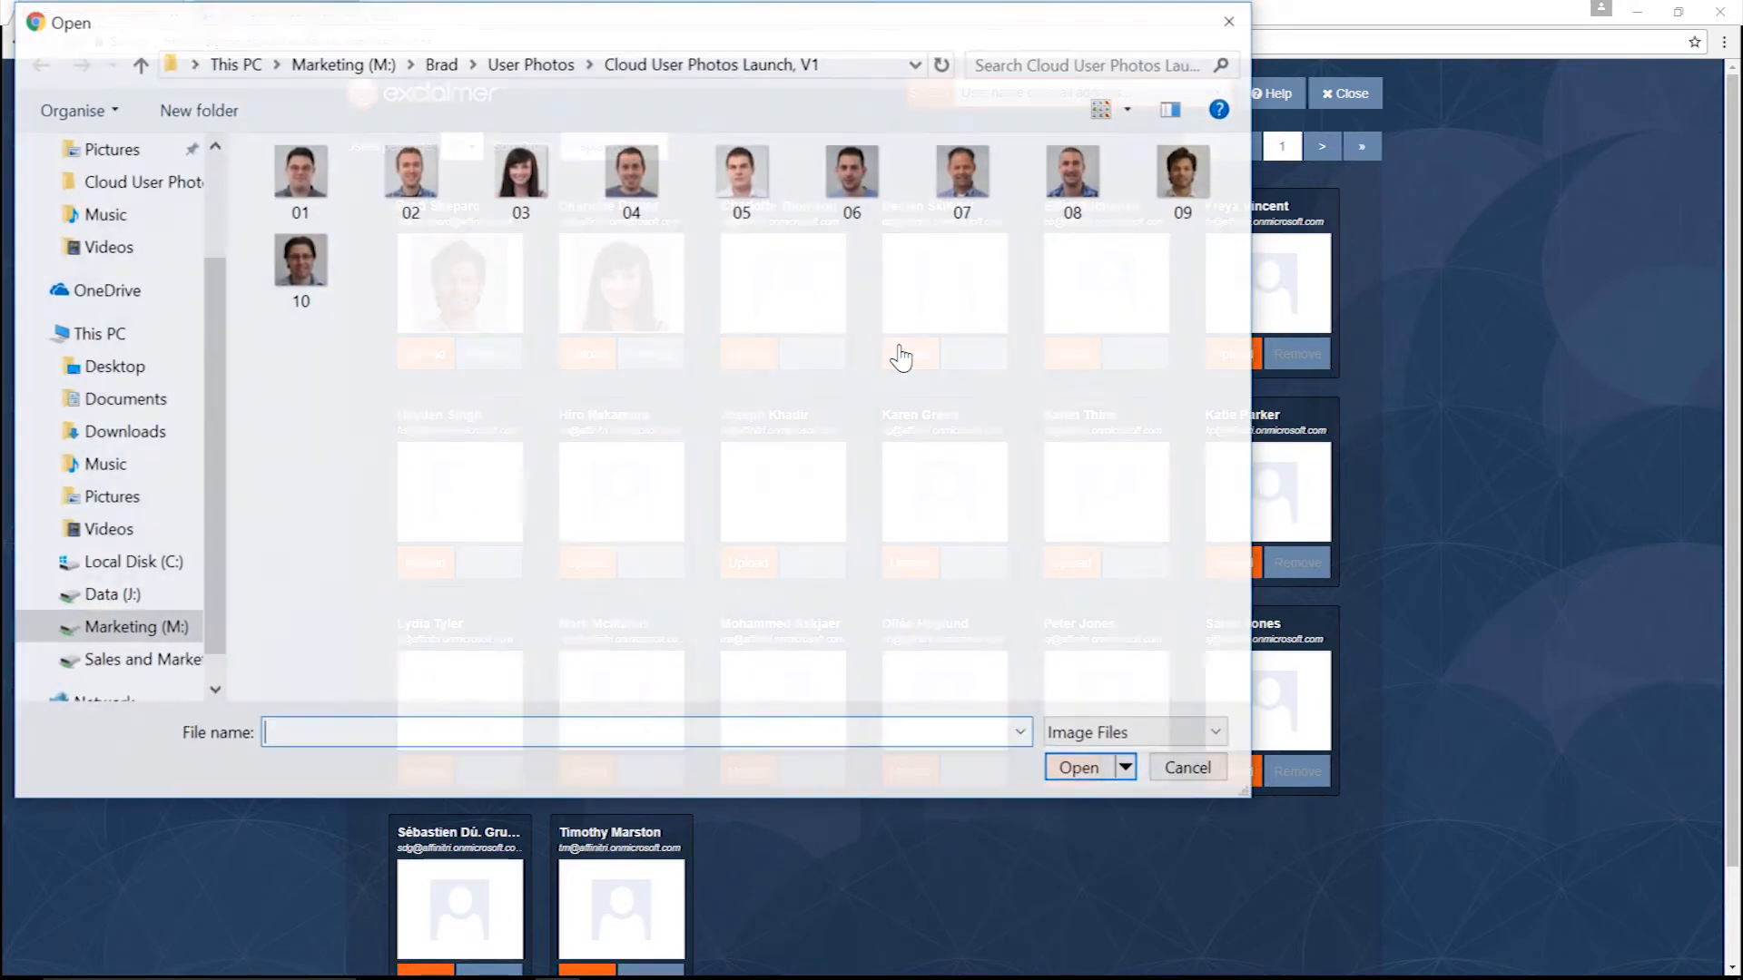
{"action": "left_click", "coordinate": [853, 169]}
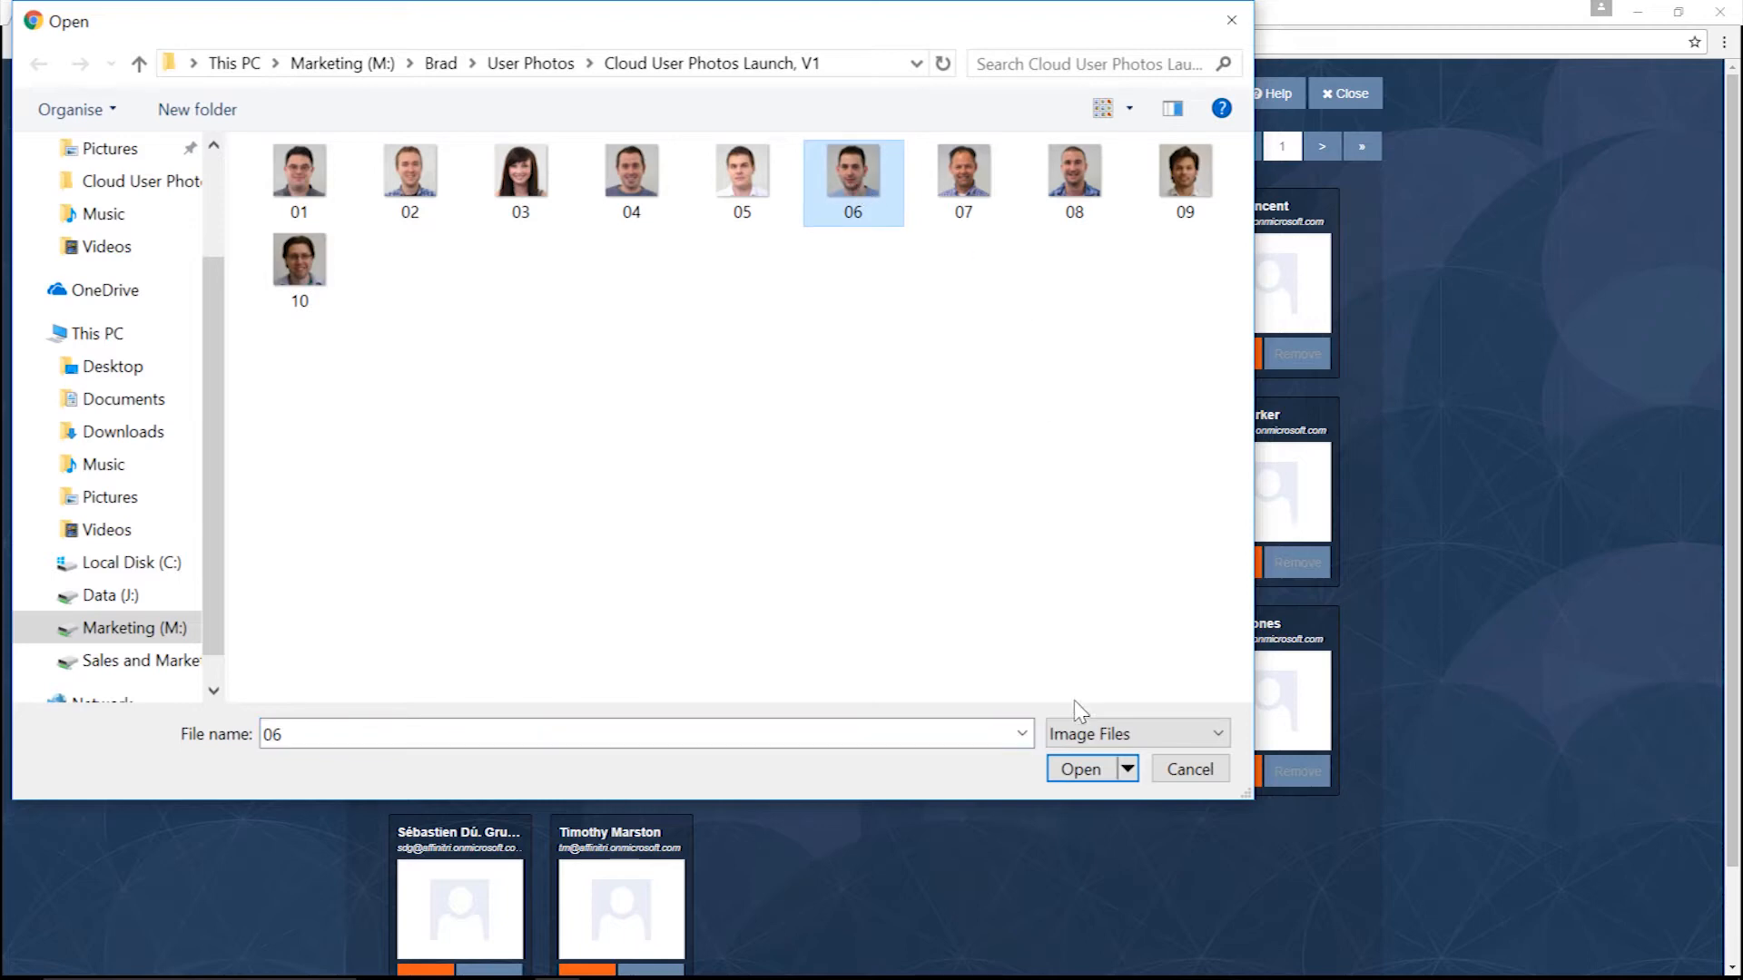
{"action": "left_click", "coordinate": [1078, 769]}
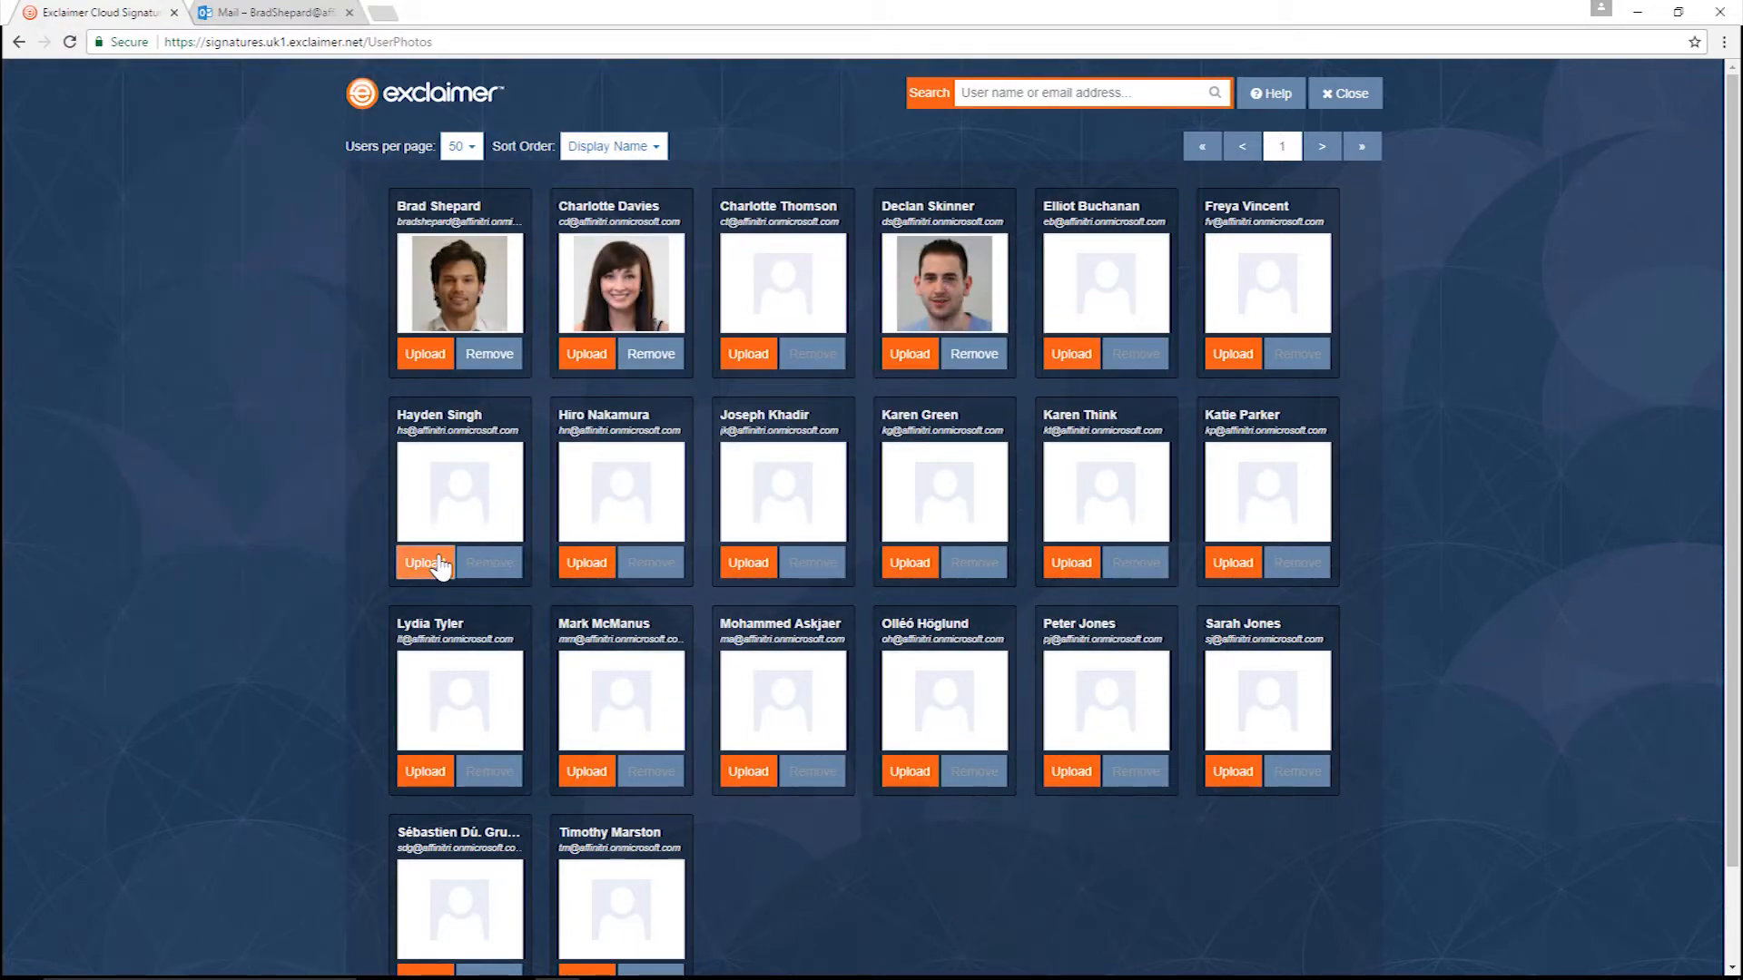
{"action": "left_click", "coordinate": [425, 562]}
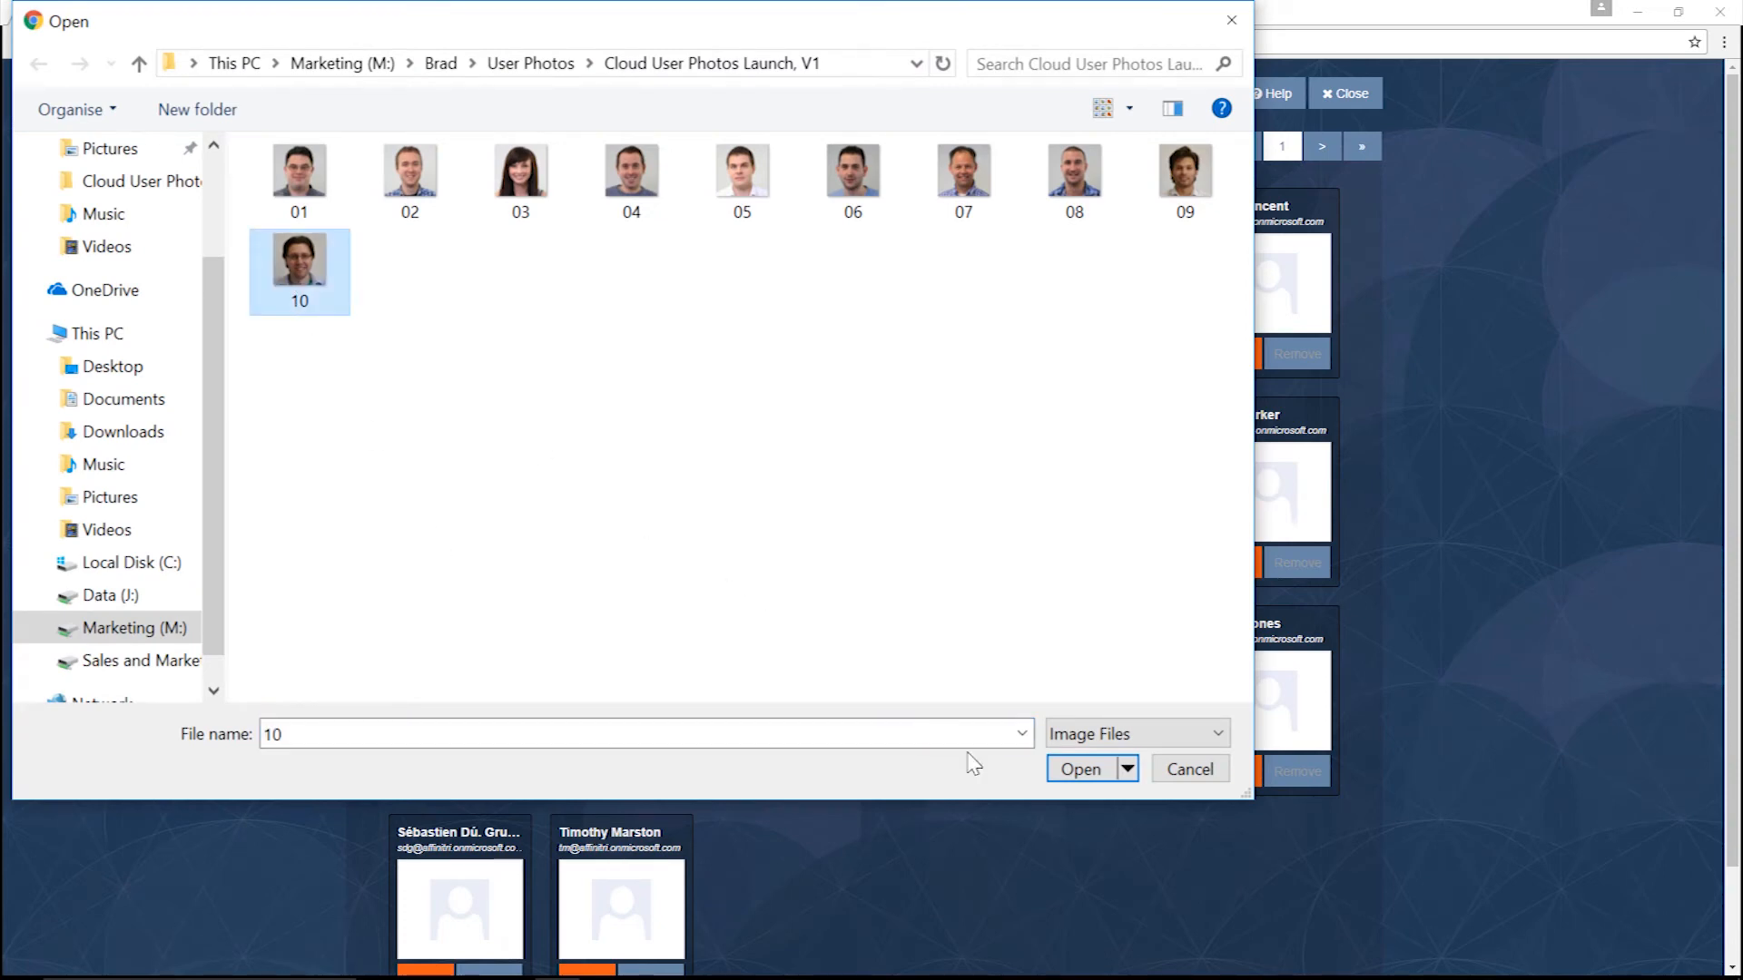
{"action": "left_click", "coordinate": [1080, 770]}
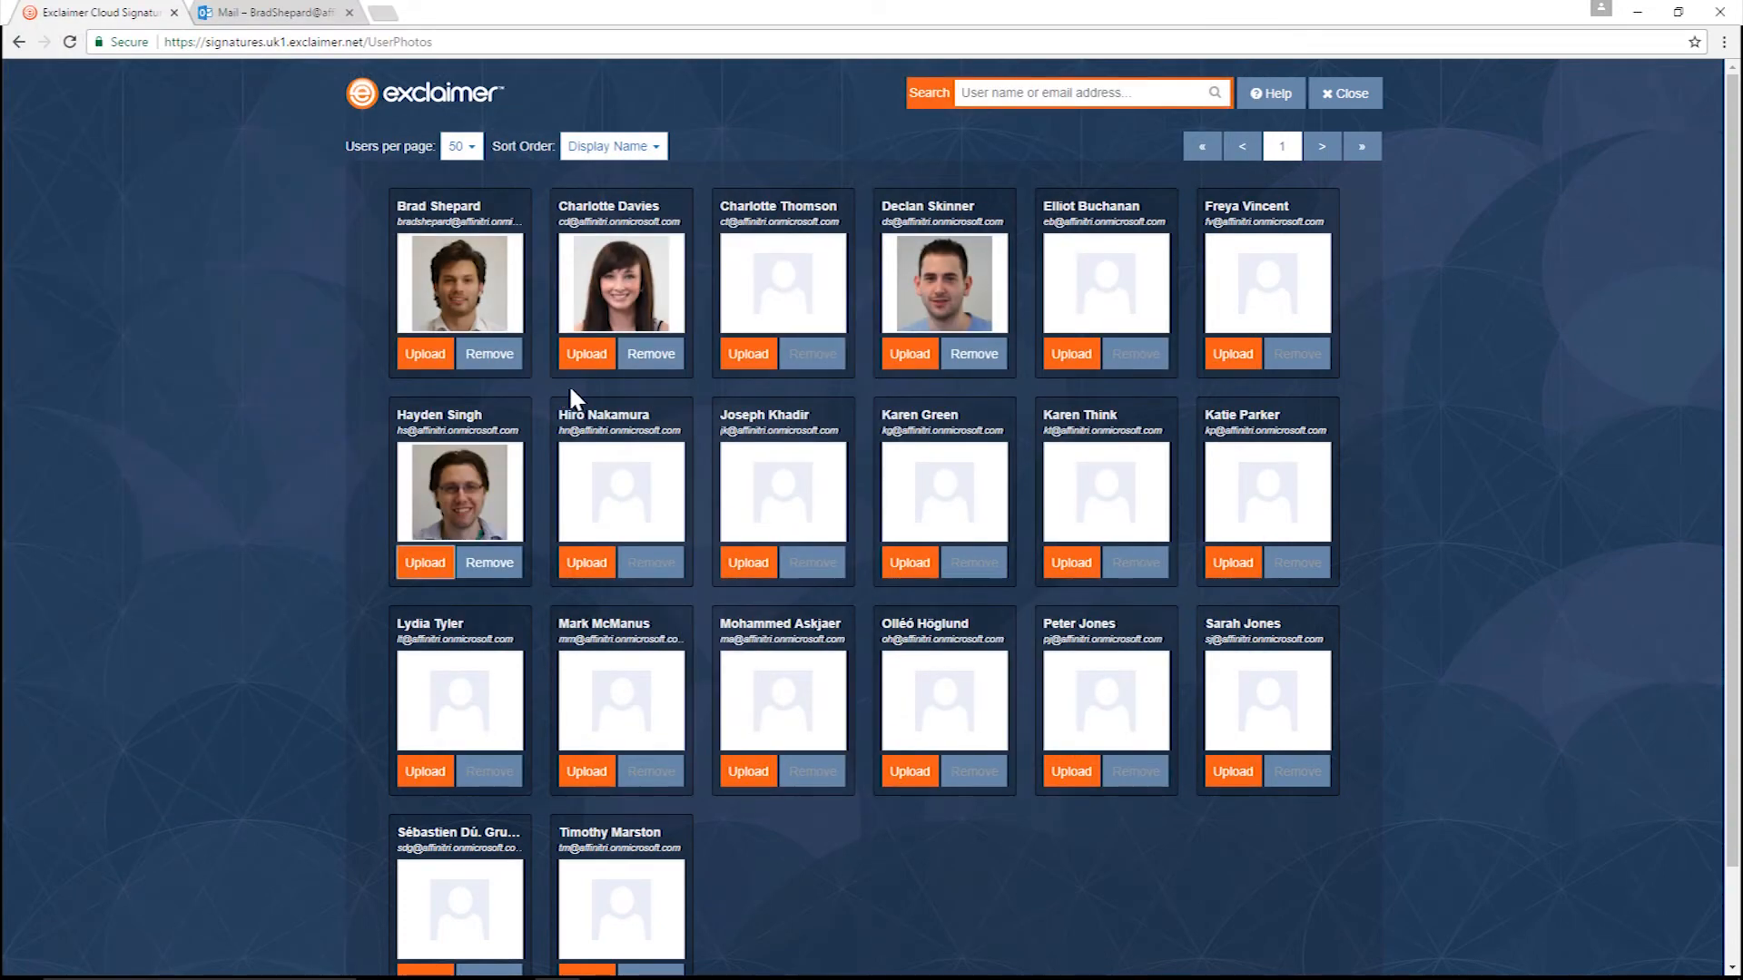
{"action": "left_click", "coordinate": [1345, 92]}
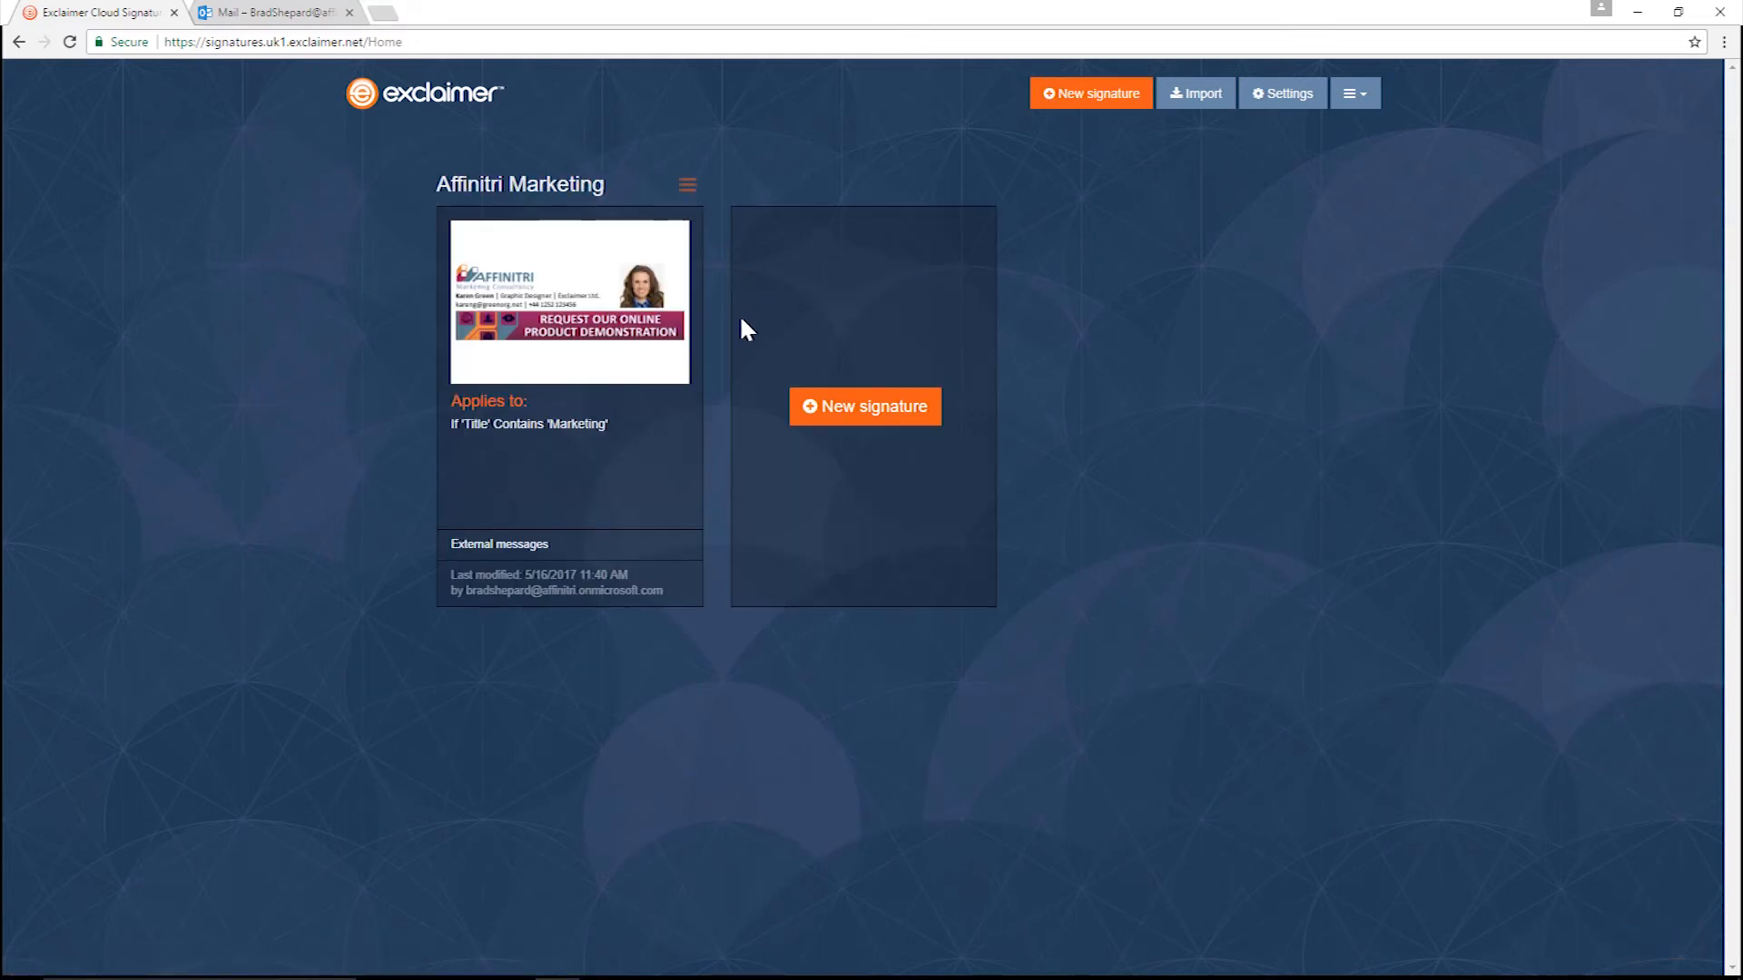
{"action": "mouse_move", "coordinate": [848, 287]}
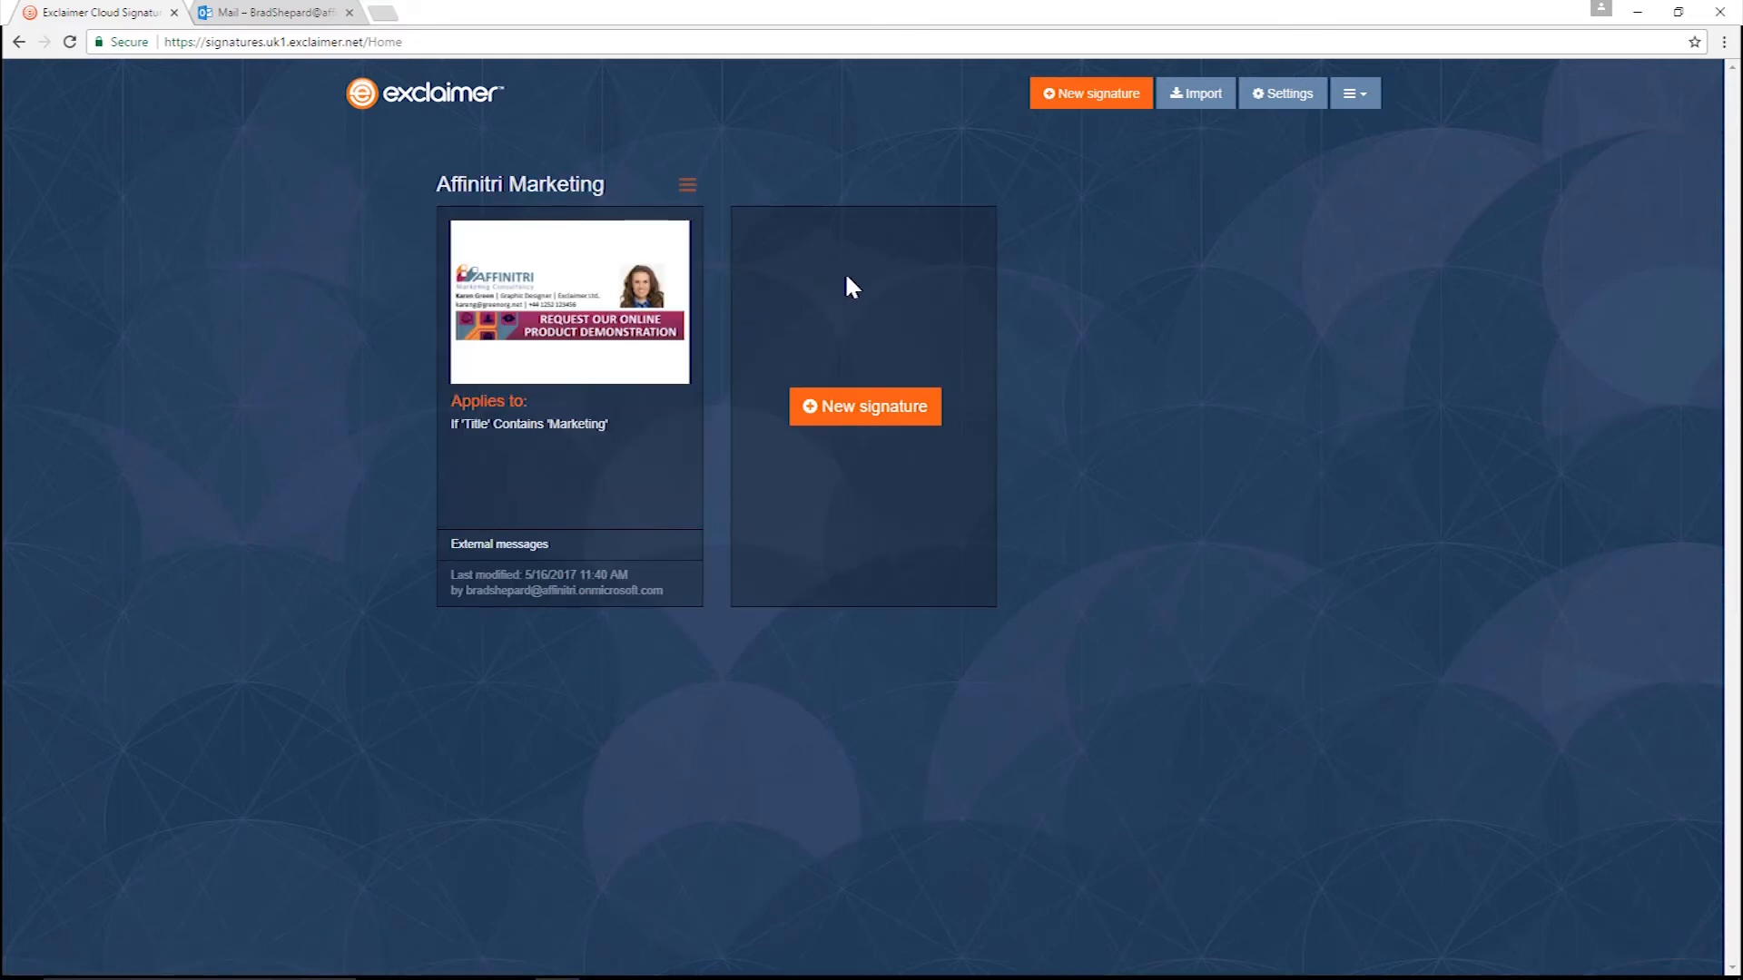
{"action": "mouse_move", "coordinate": [568, 300]}
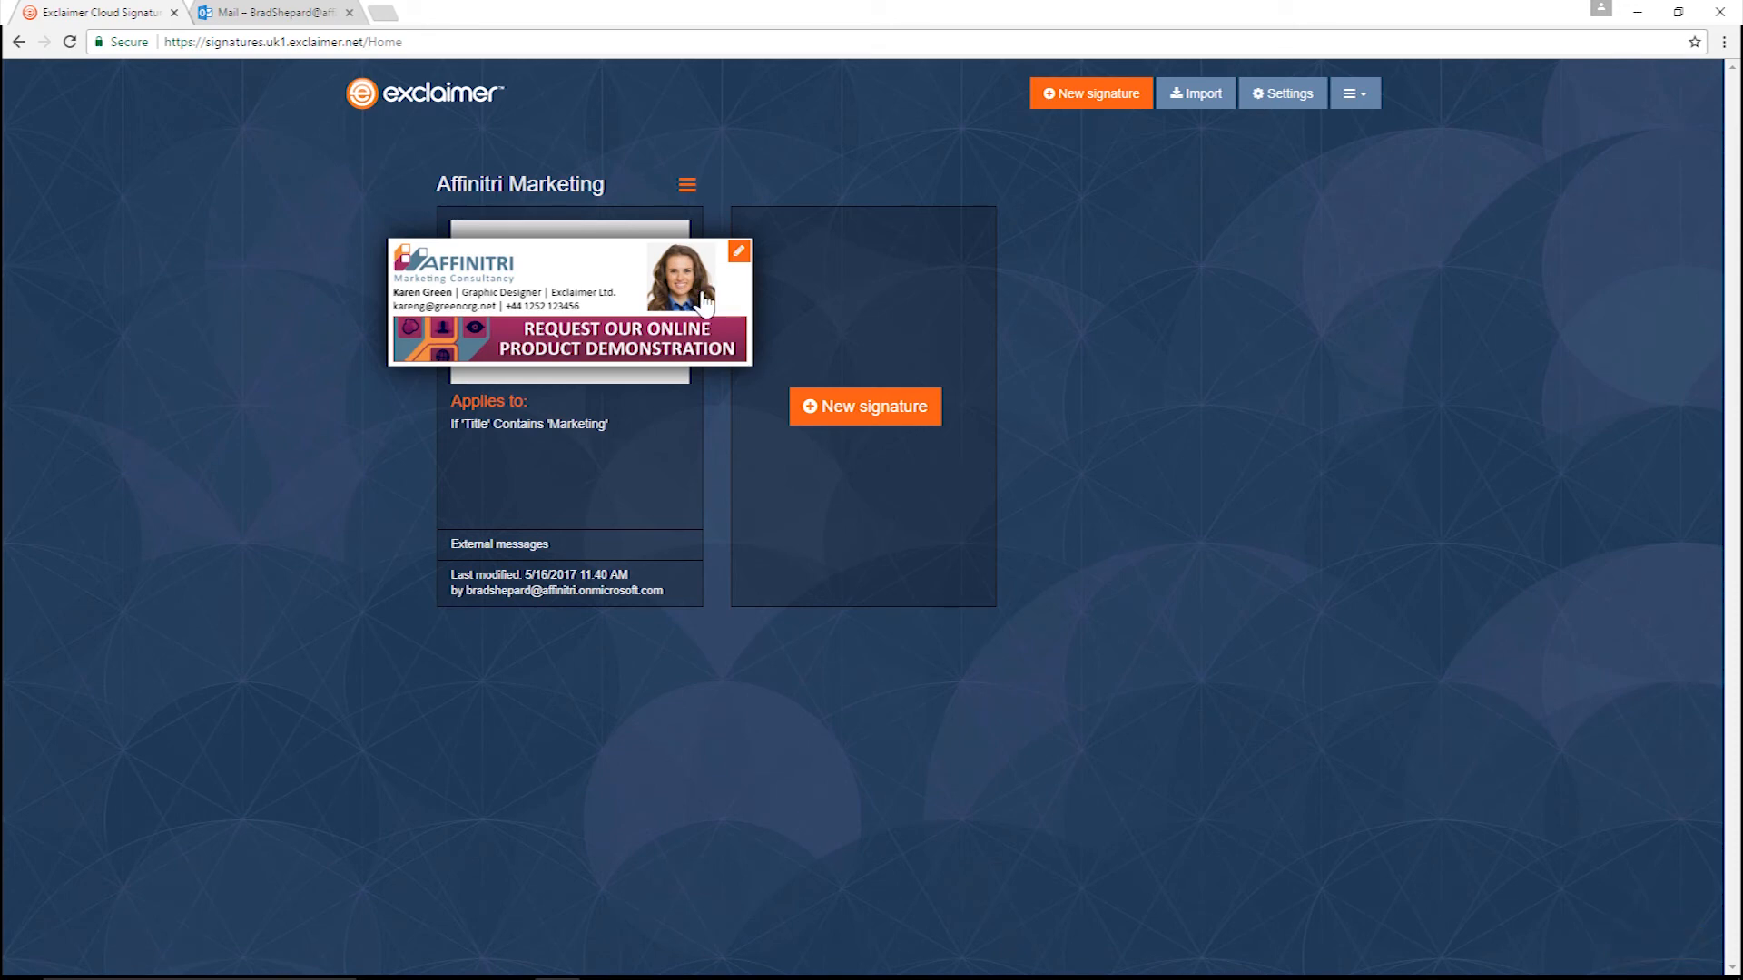